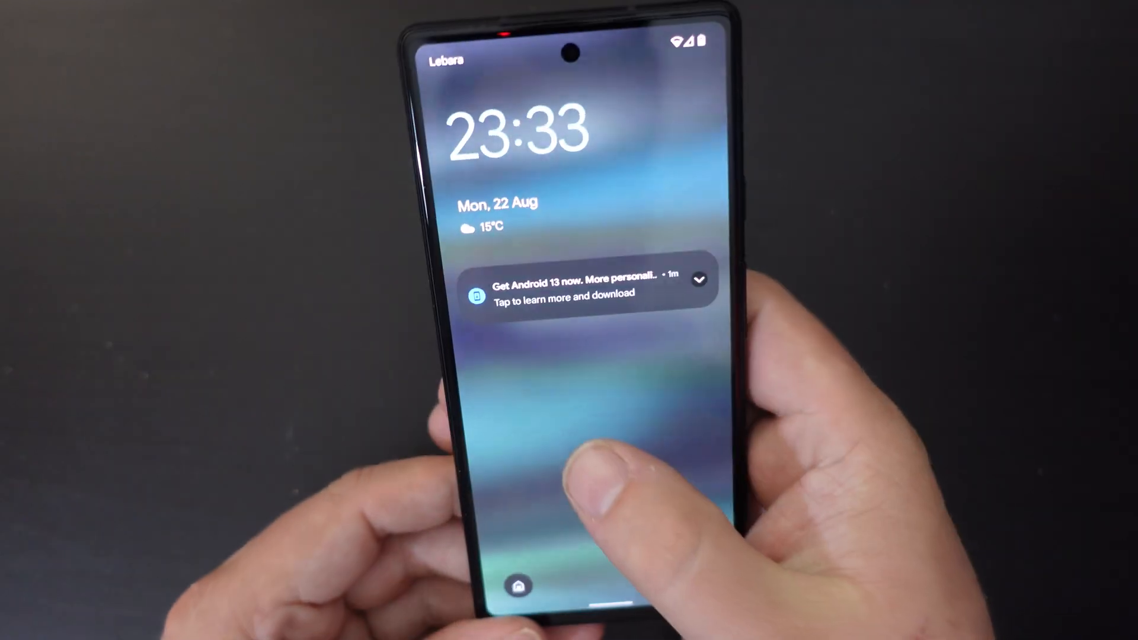
- Pull down the lock-screen shade and go into the main Settings list
left_click(588, 472)
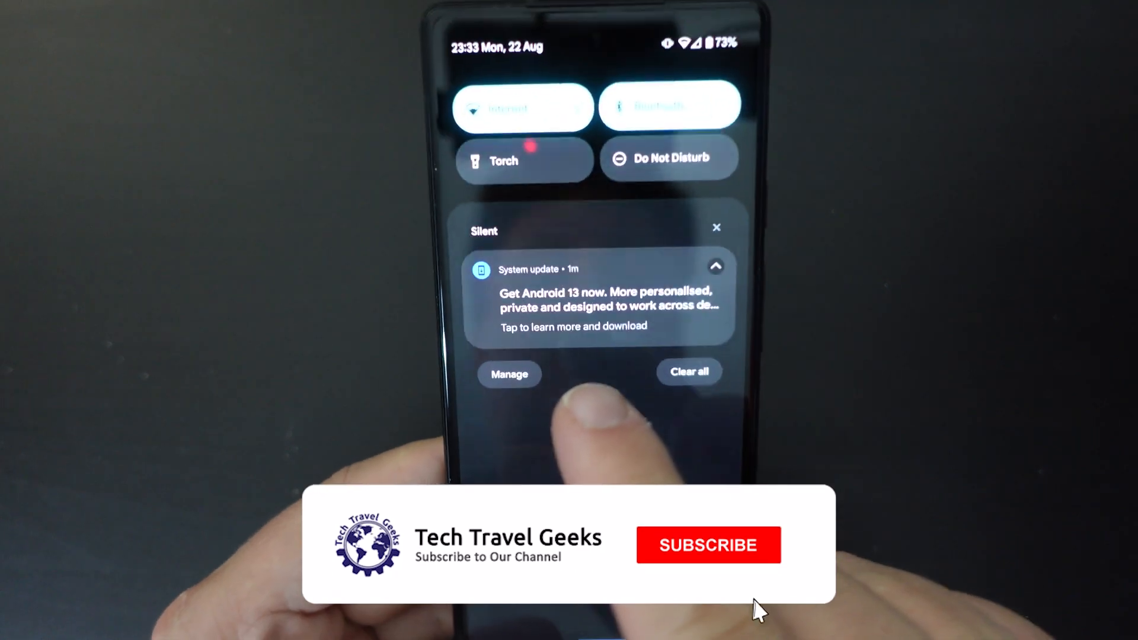
left_click(708, 545)
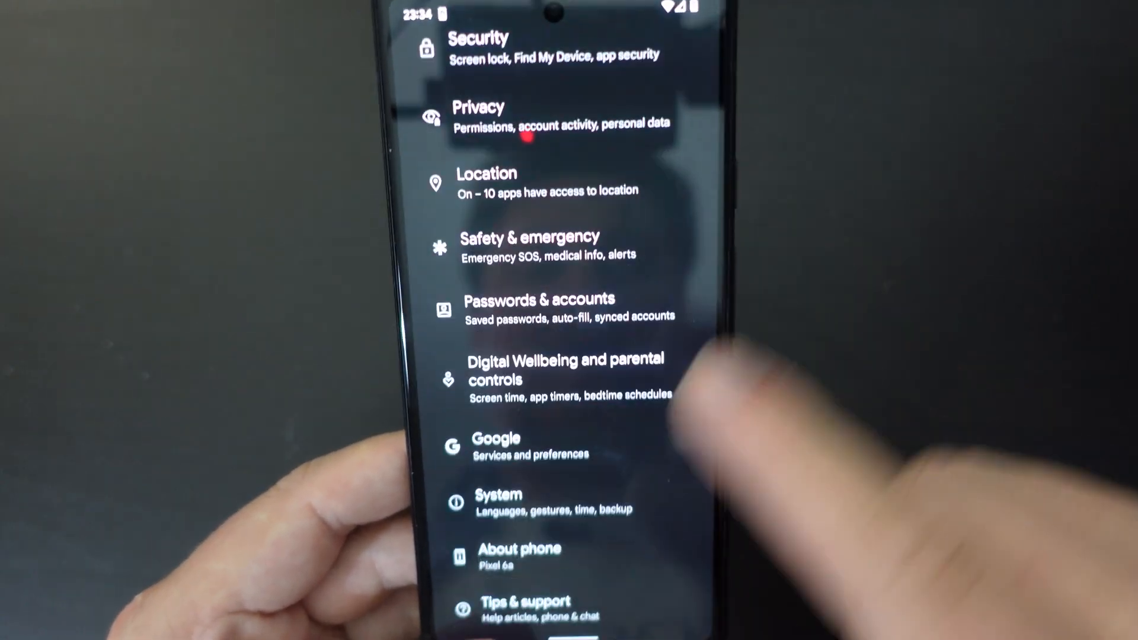
- Reach the System update page showing the 1.06 GB Android 13 update paused
left_click(498, 501)
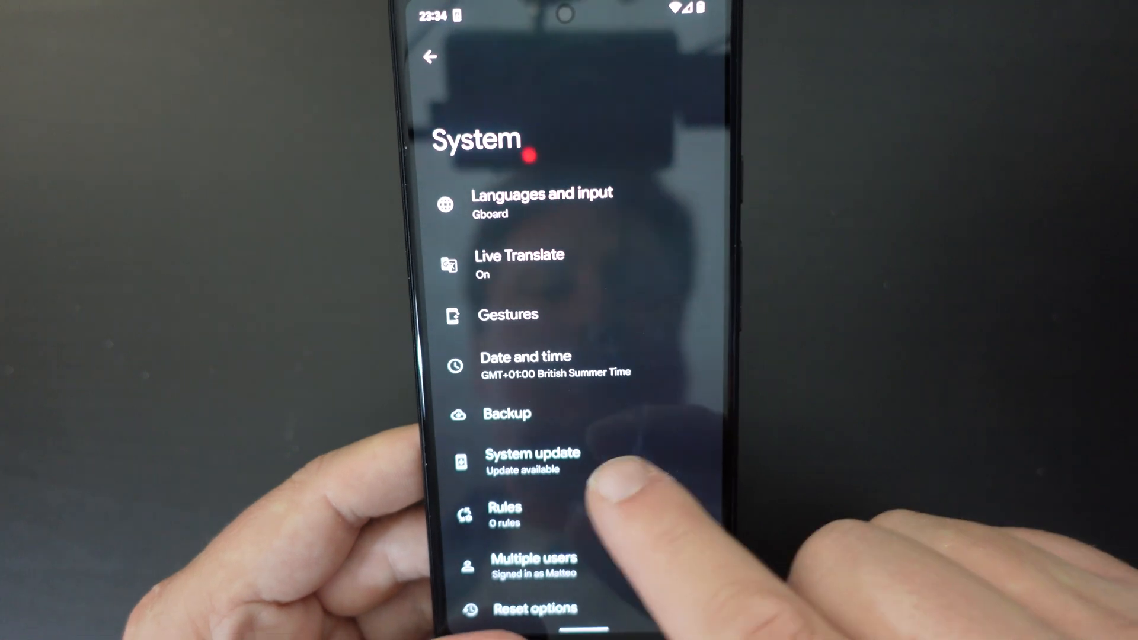
left_click(532, 460)
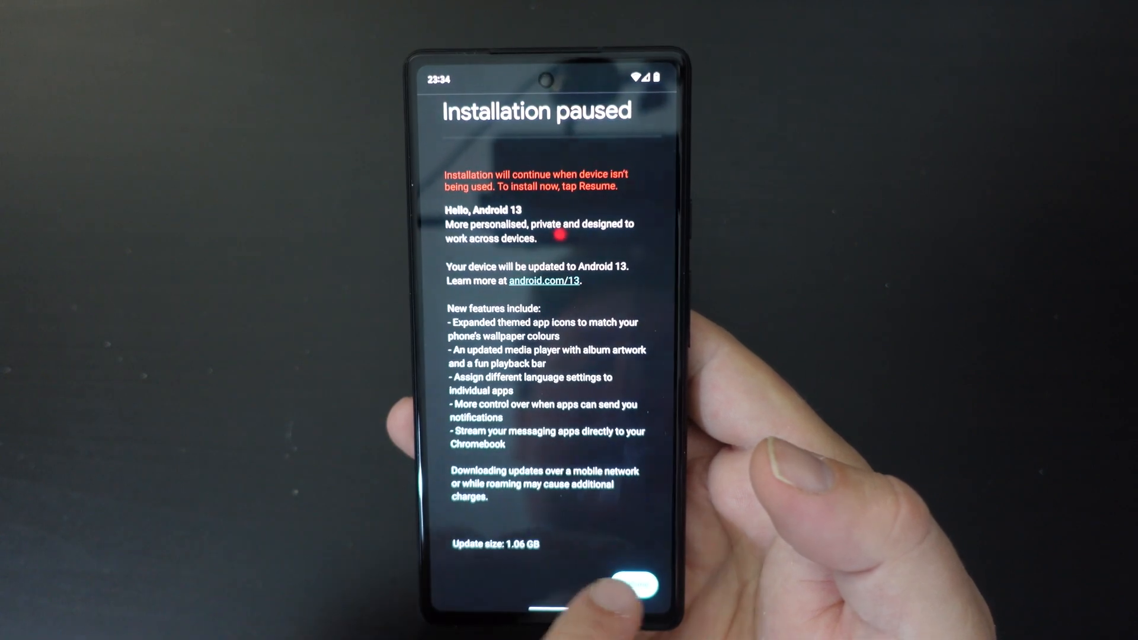
left_click(626, 585)
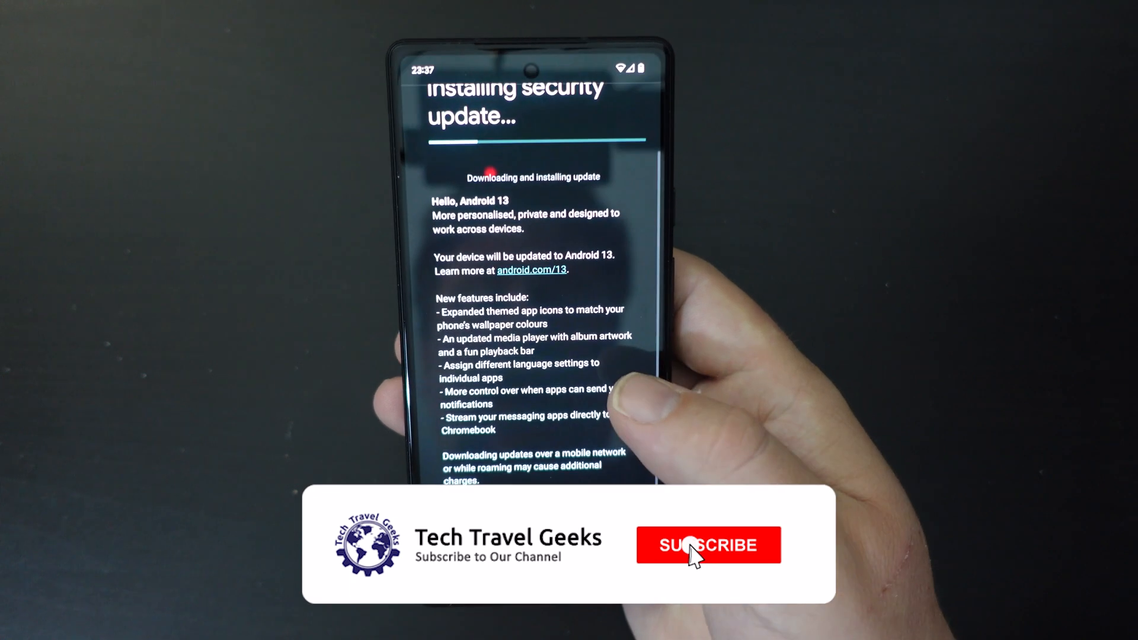
left_click(709, 545)
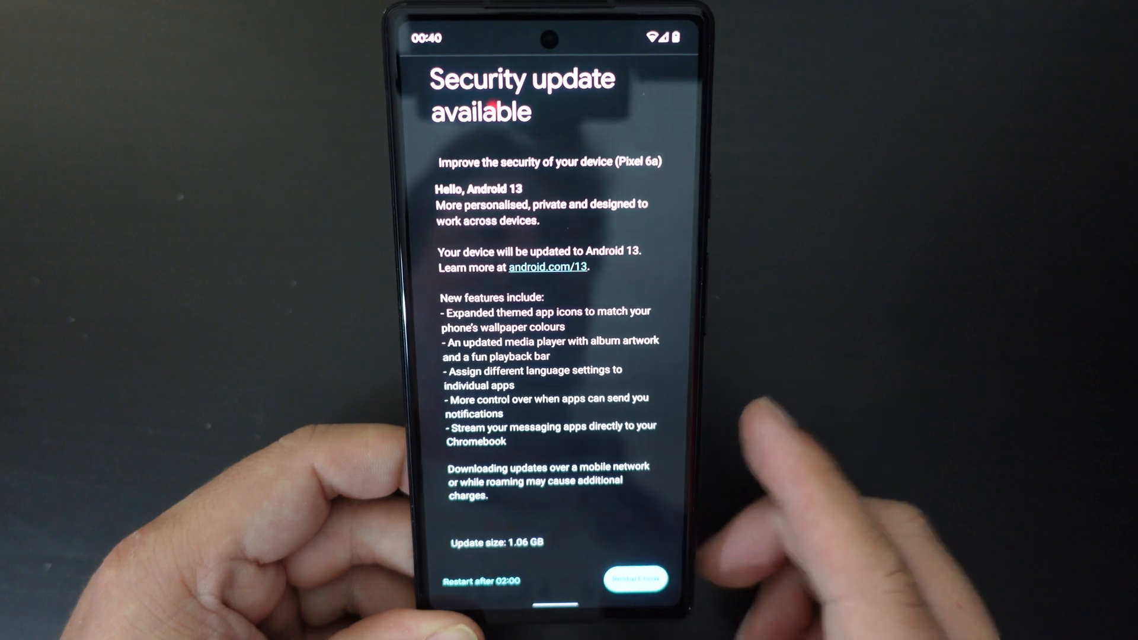
- Restart the phone now to finish installing the Android 13 security update
left_click(636, 578)
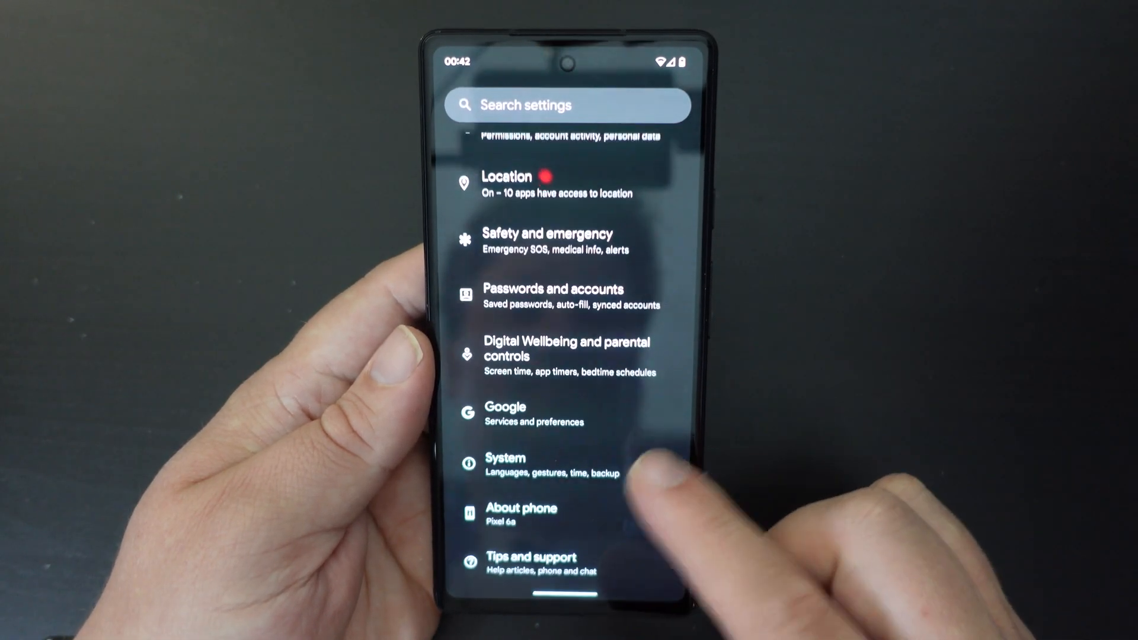
- Go into System settings on the restarted Pixel 6a
left_click(505, 464)
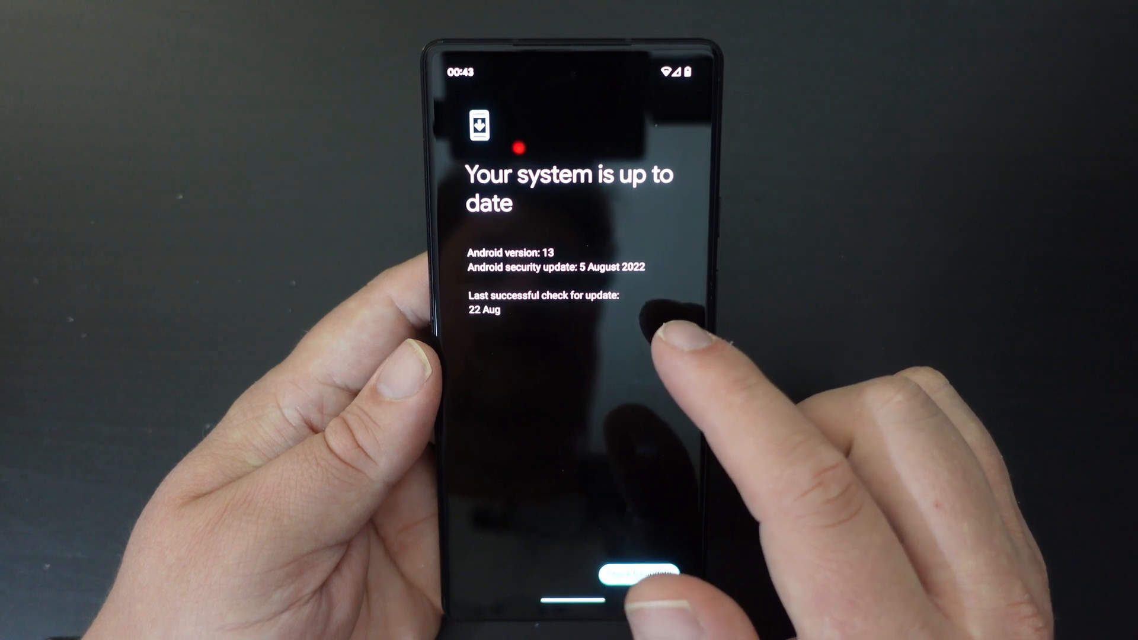
- Check for updates again, confirming Android 13 with the 5 August 2022 patch is current
left_click(639, 574)
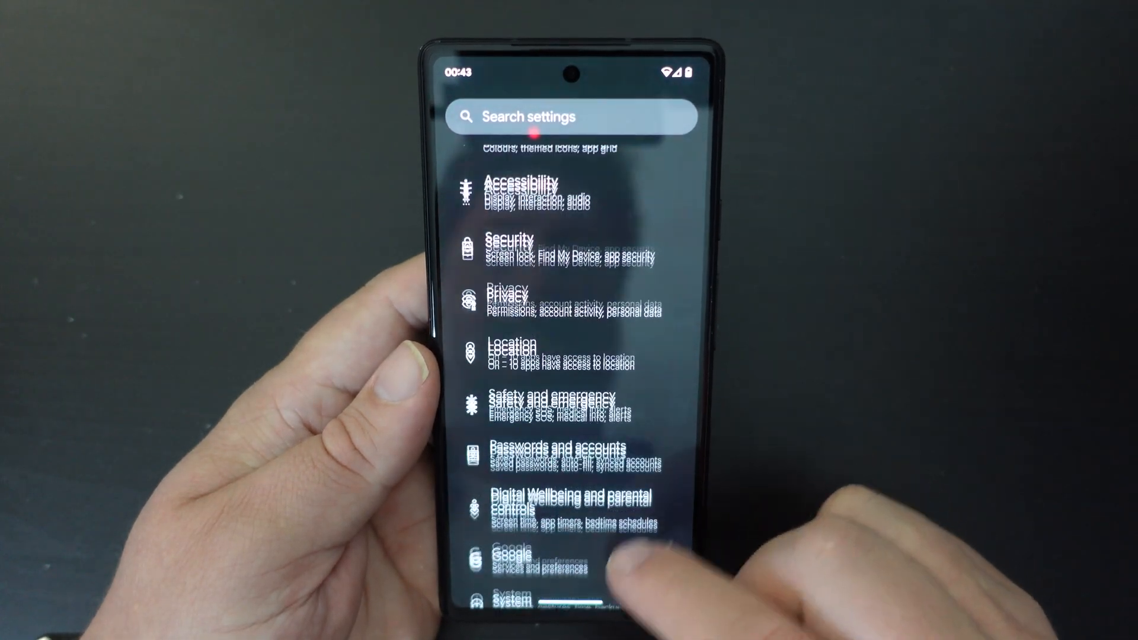
- Scroll back through the Settings list before leaving the app
scroll("down", 3)
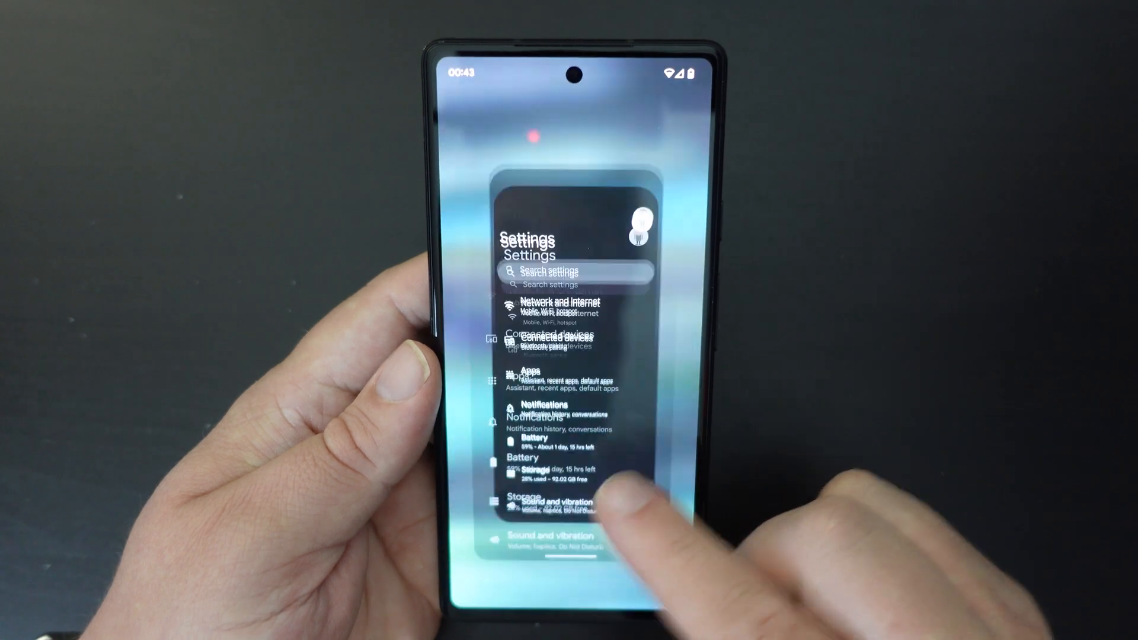